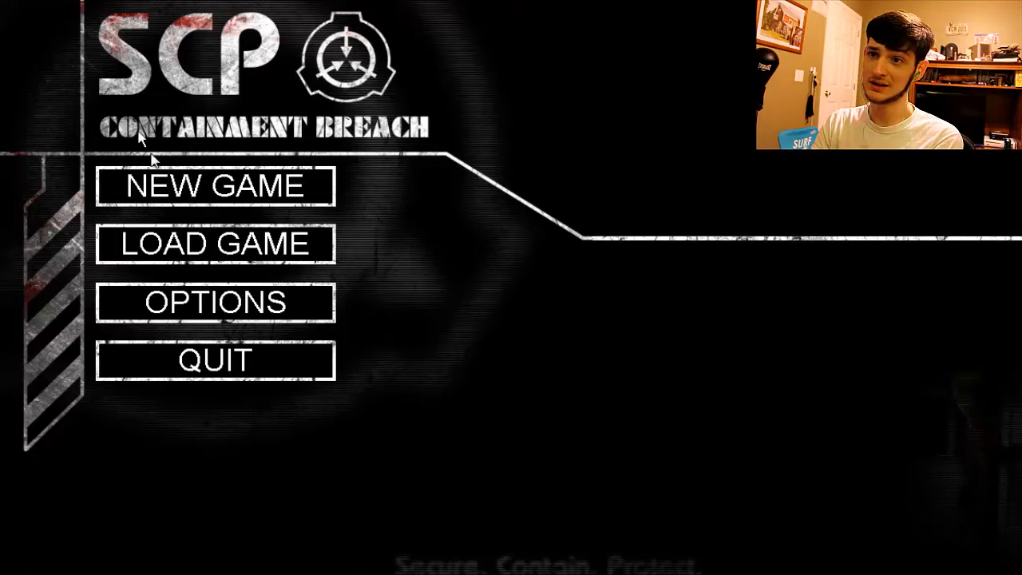
# Open the new game setup with name Burt, Euclid difficulty and intro sequence enabled
pyautogui.click(214, 186)
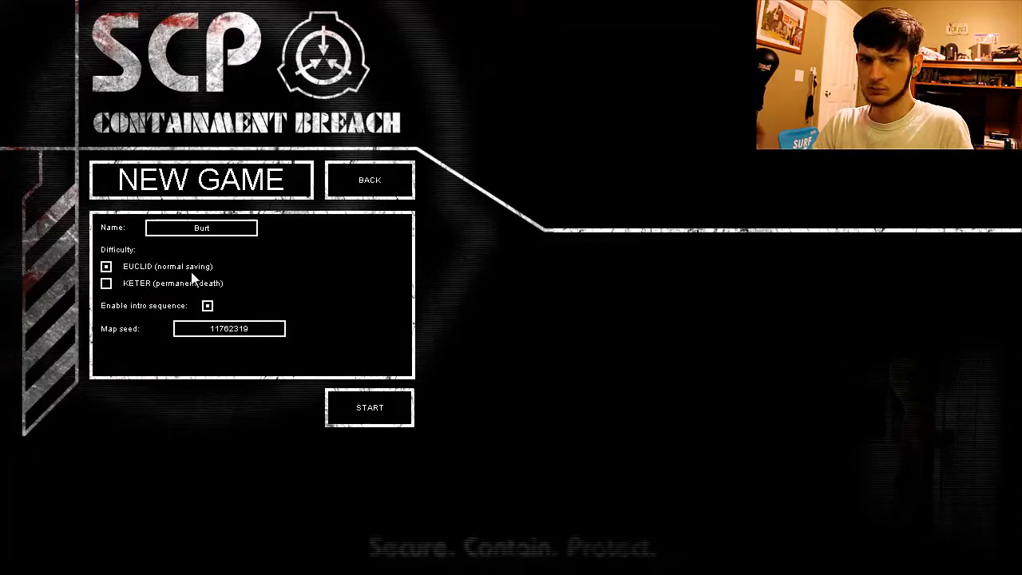
# Start the game, press the red door button, and walk into the grated corridor
pyautogui.click(369, 407)
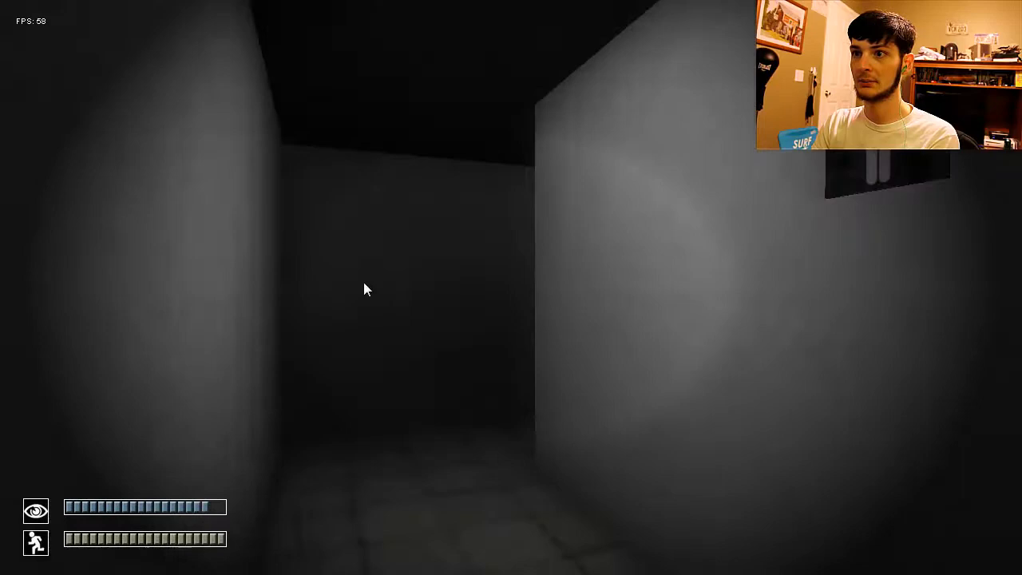
pyautogui.moveTo(778, 345)
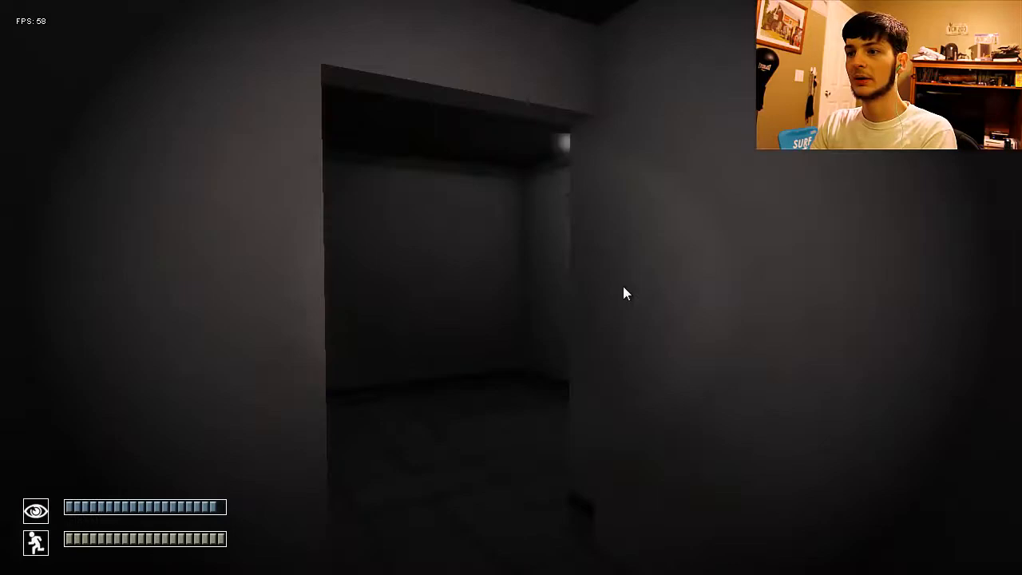
pyautogui.moveTo(383, 303)
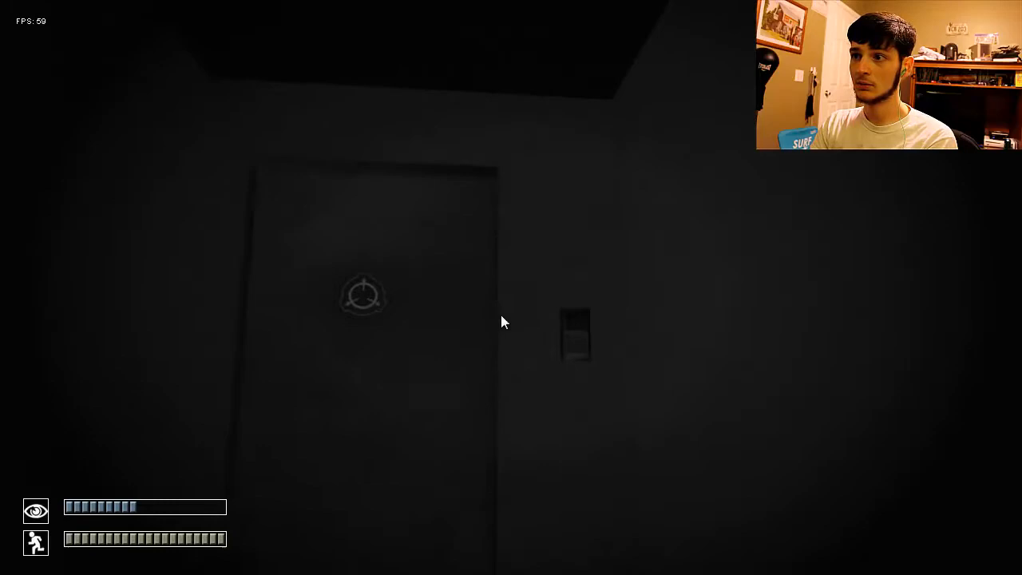
pyautogui.moveTo(503, 327)
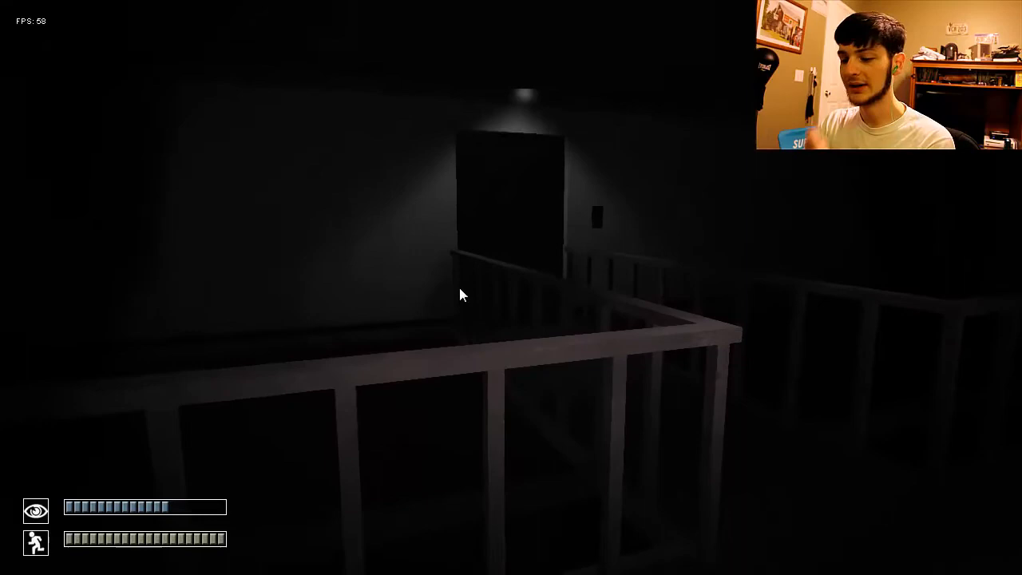
pyautogui.moveTo(544, 252)
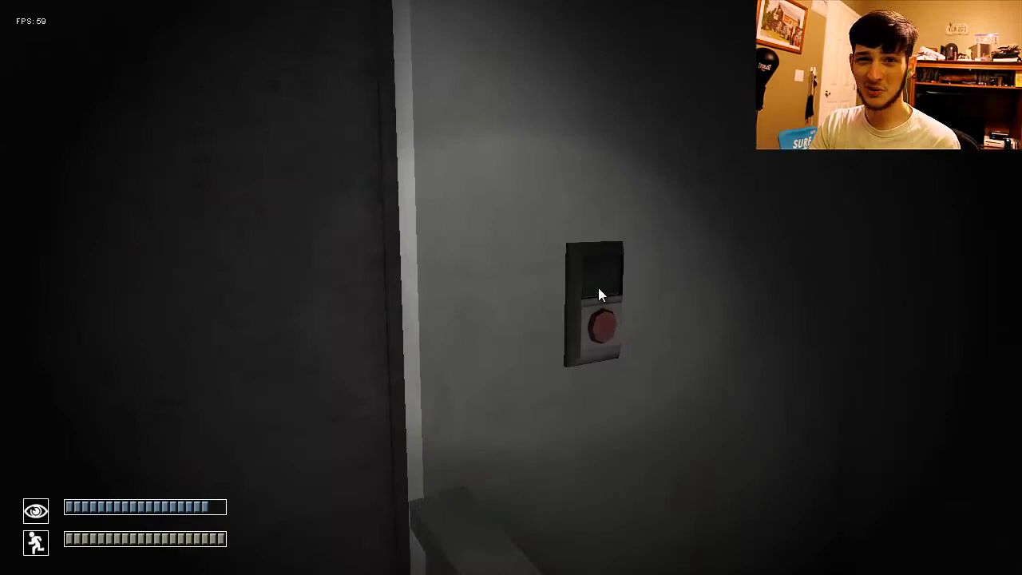
pyautogui.click(600, 324)
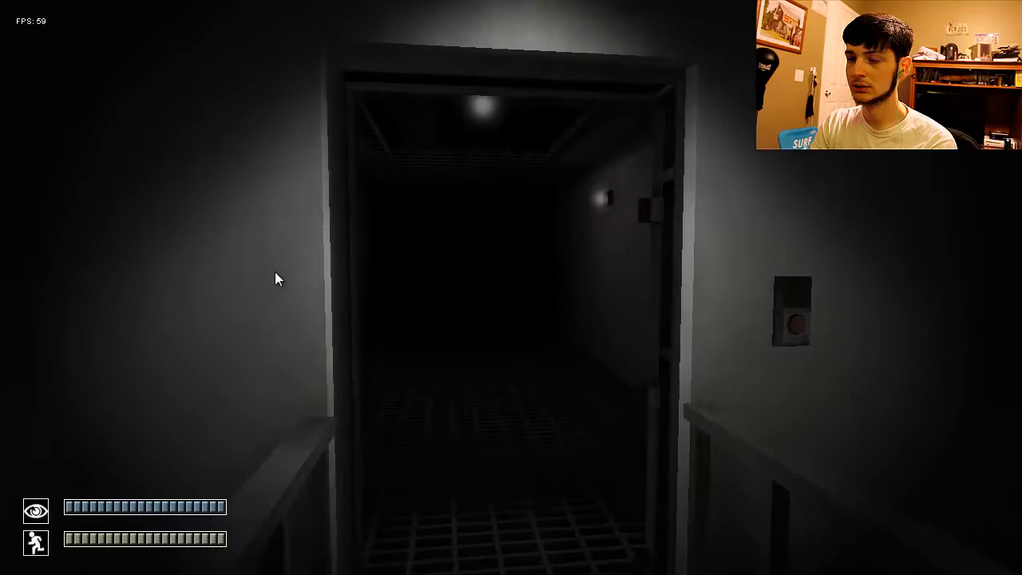
pyautogui.press('w')
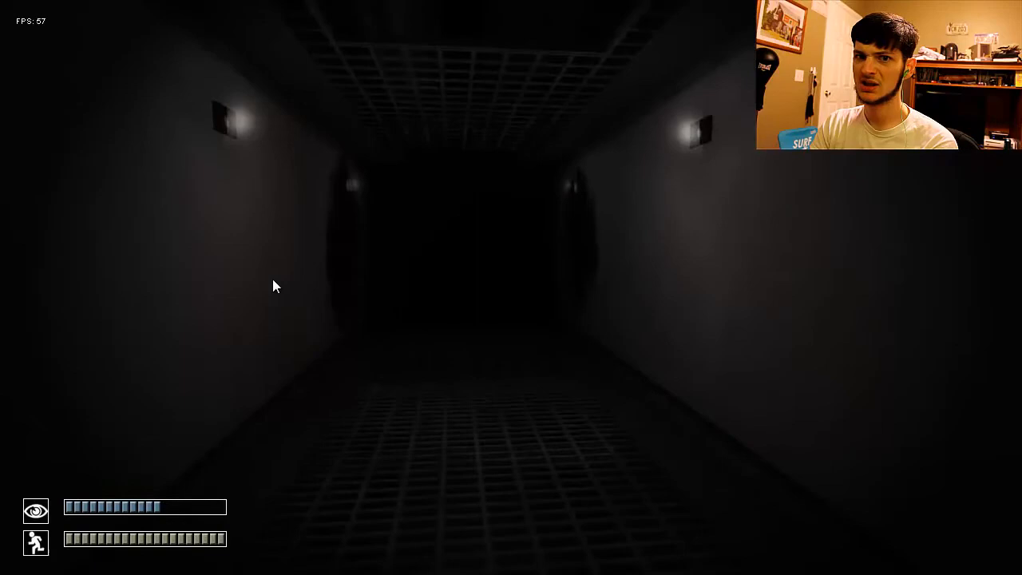